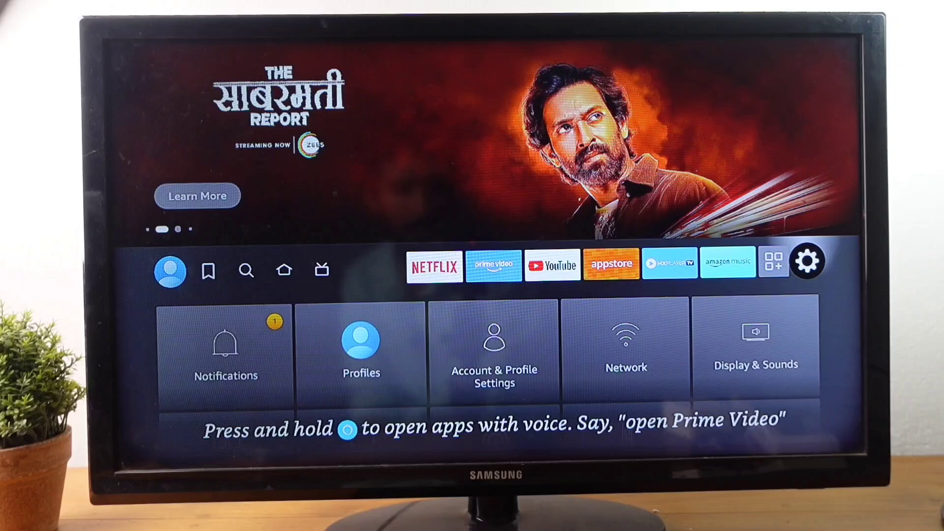
{"action": "scroll", "scroll_direction": "down", "scroll_amount": 3}
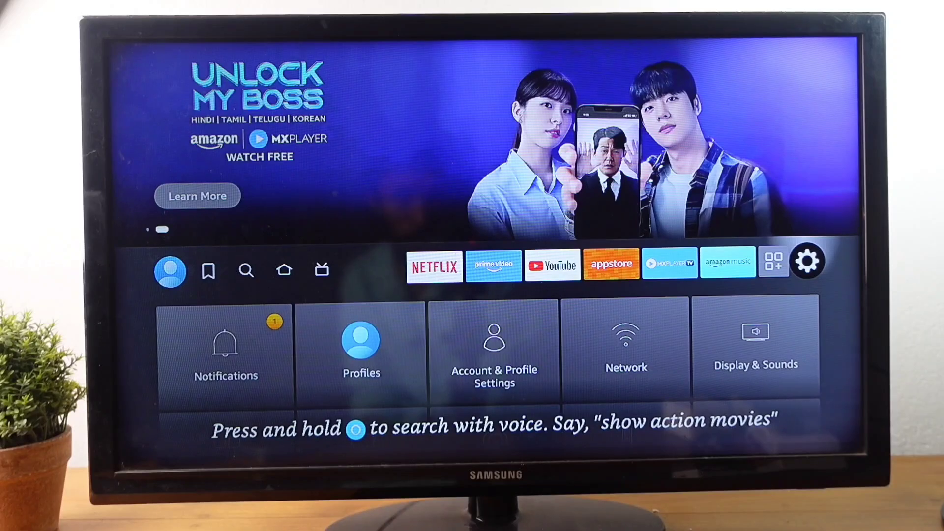
{"action": "scroll", "scroll_direction": "down", "scroll_amount": 3}
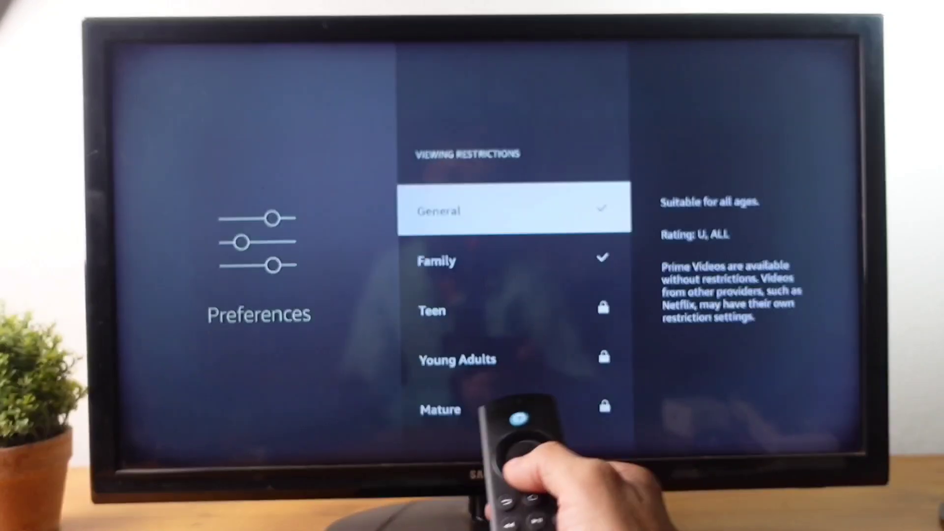
{"action": "scroll", "scroll_direction": "down", "scroll_amount": 3}
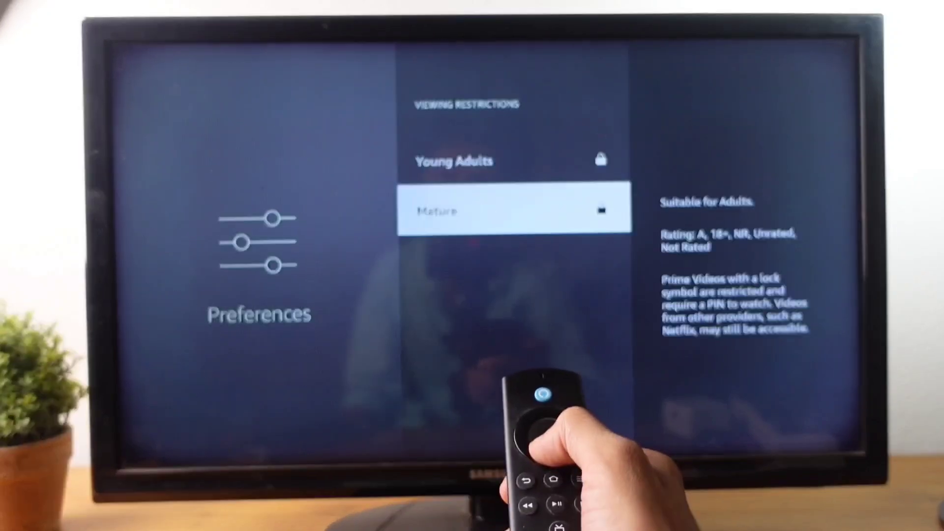